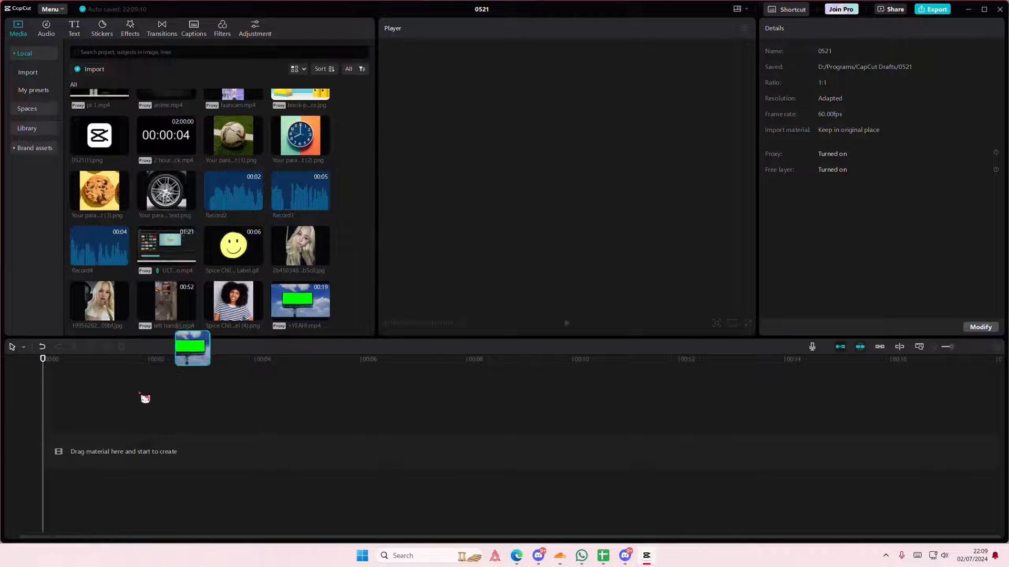
# Step: Place the green-screen billboard clip on the timeline and set the project ratio to 16:9
pyautogui.moveTo(299, 298); pyautogui.dragTo(230, 451)
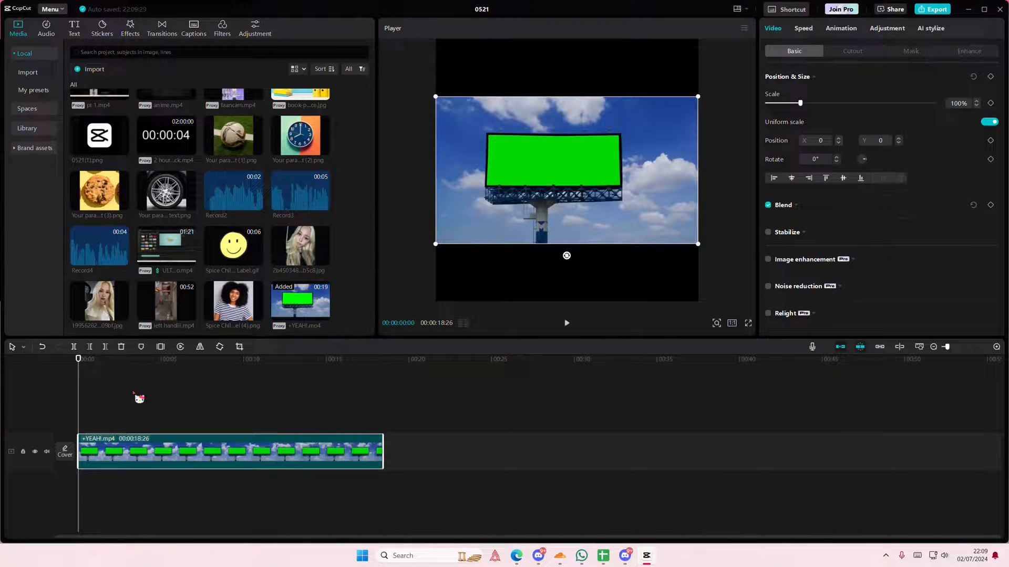
pyautogui.click(732, 324)
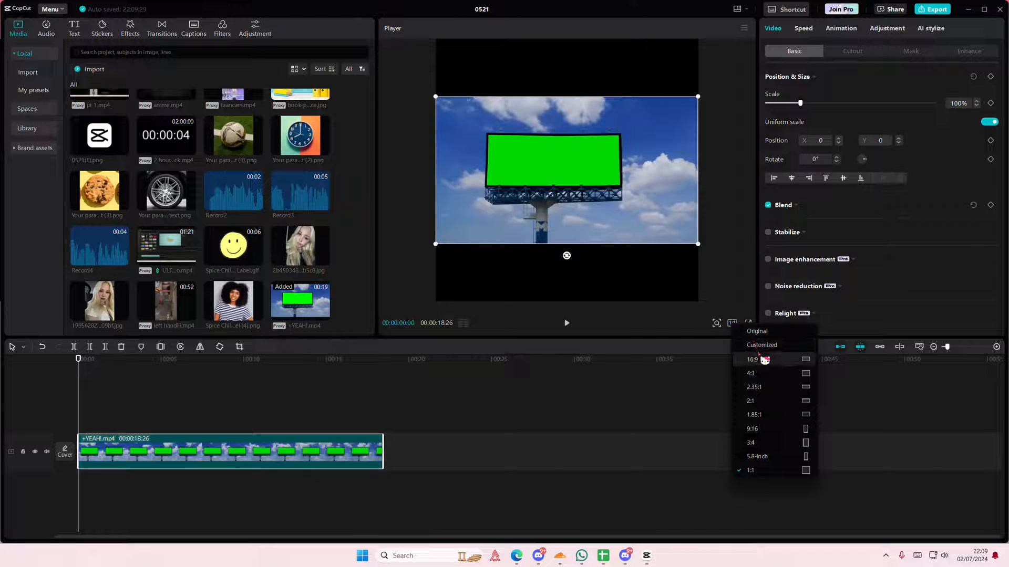
pyautogui.click(752, 360)
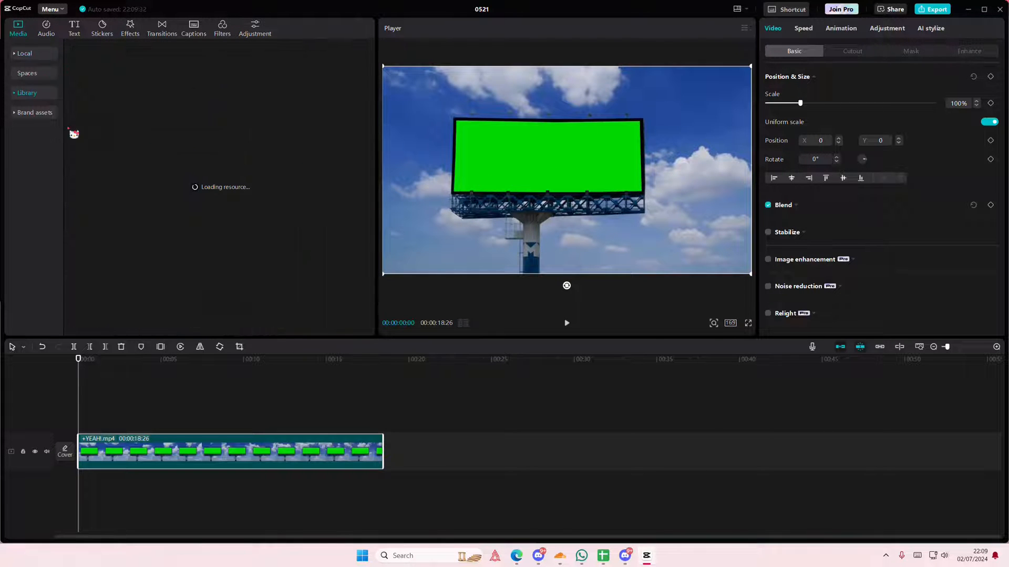
# Step: Add the woman-in-headphones stock clip from Library > Life beneath the billboard track
pyautogui.click(27, 93)
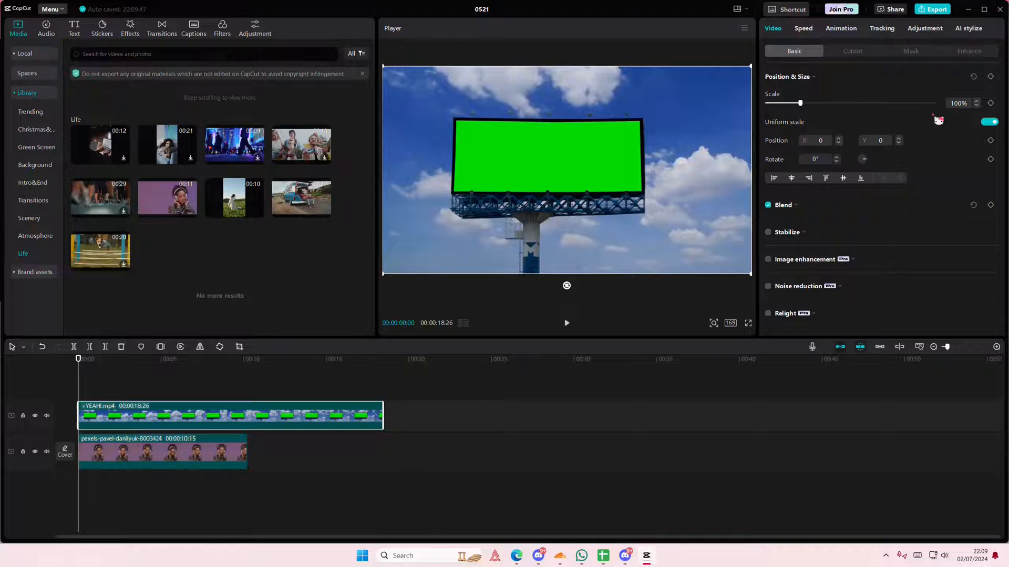
# Step: Chroma-key the billboard's green with Strength about 78 so the woman shows through
pyautogui.click(909, 50)
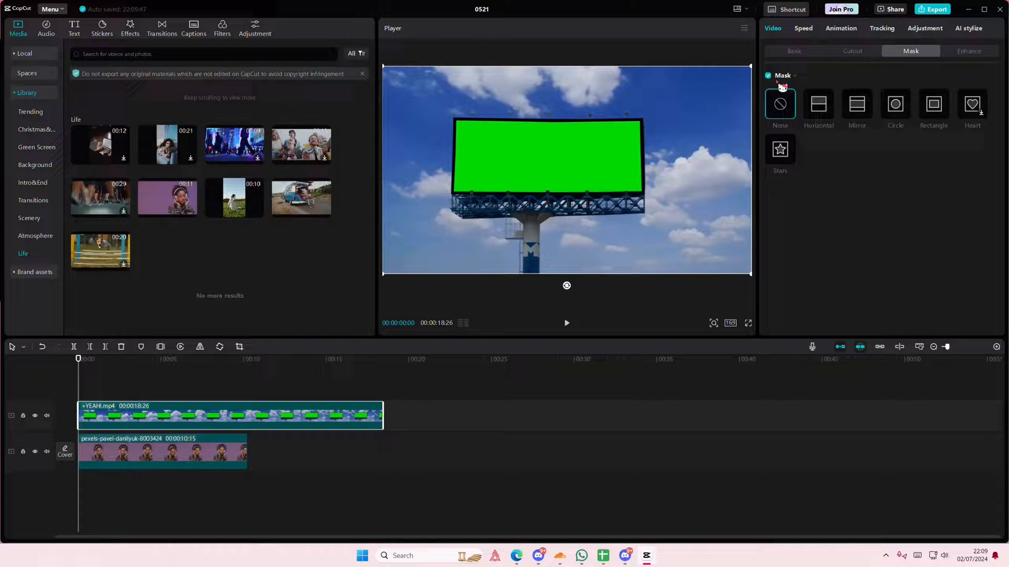
pyautogui.click(851, 50)
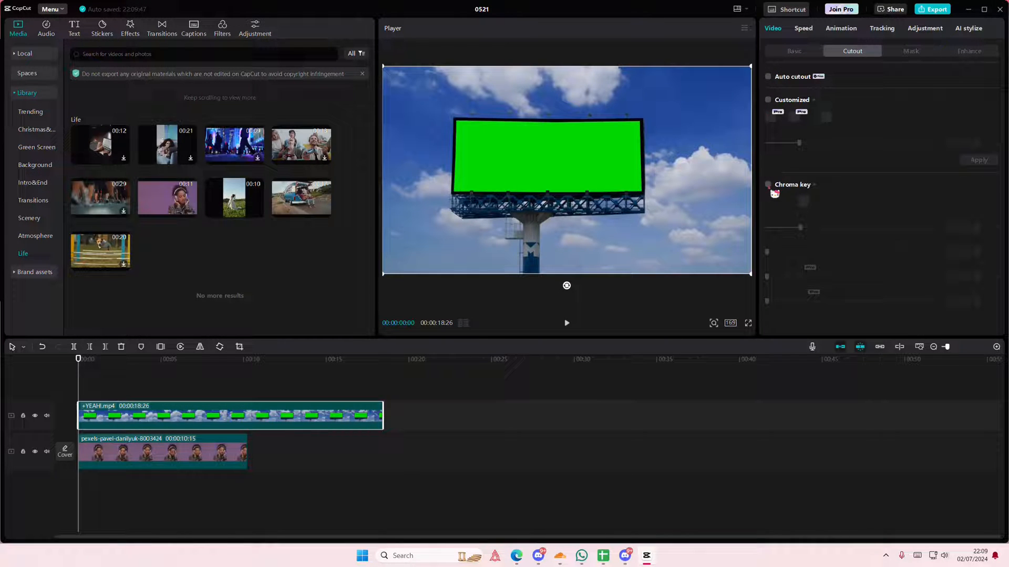
pyautogui.click(768, 184)
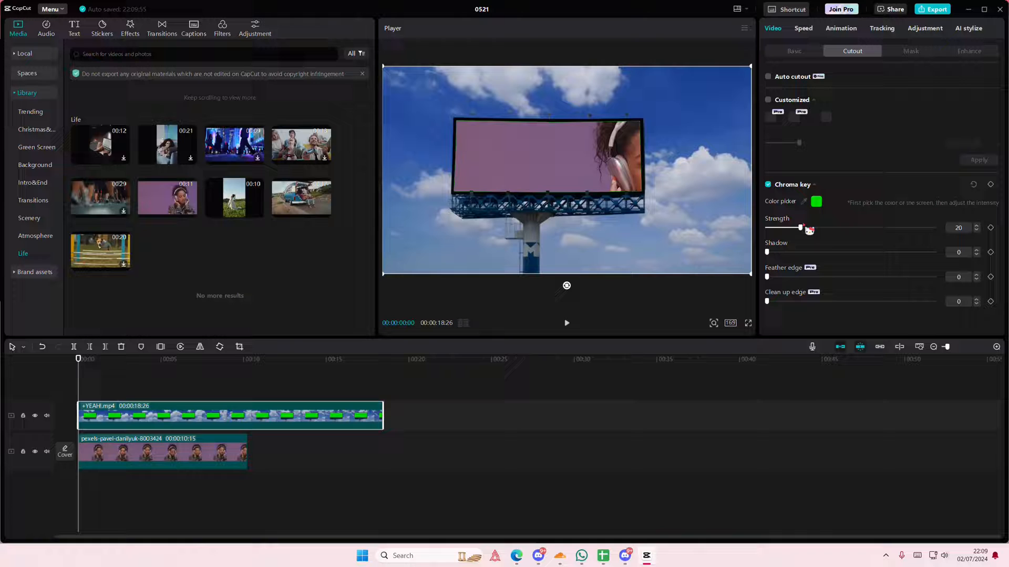
pyautogui.moveTo(802, 227); pyautogui.dragTo(898, 227)
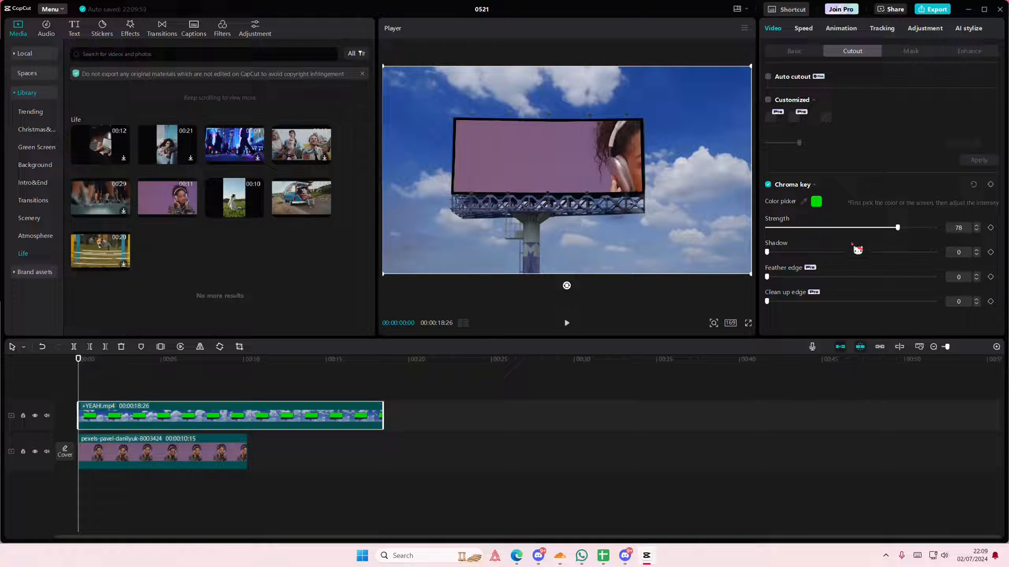
pyautogui.moveTo(897, 227); pyautogui.dragTo(835, 227)
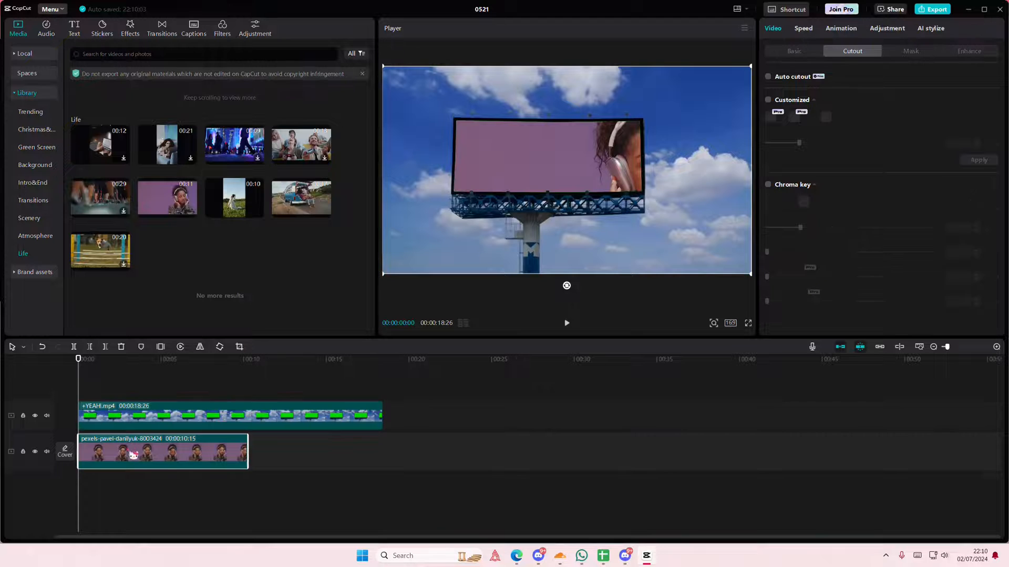
# Step: Scale the woman's clip to about 64% over the billboard and copy it to a top track
pyautogui.click(793, 50)
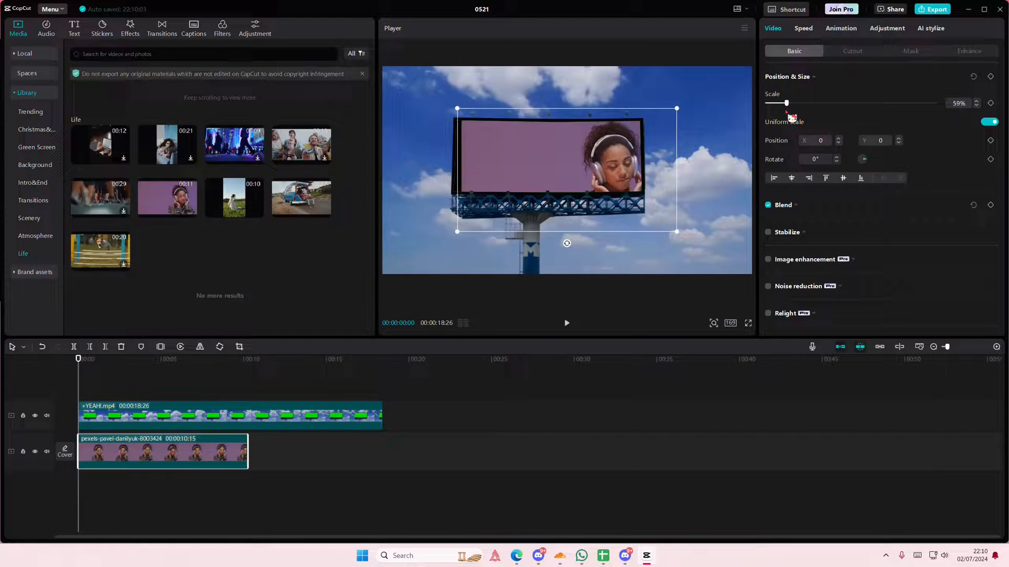
pyautogui.moveTo(786, 103); pyautogui.dragTo(799, 103)
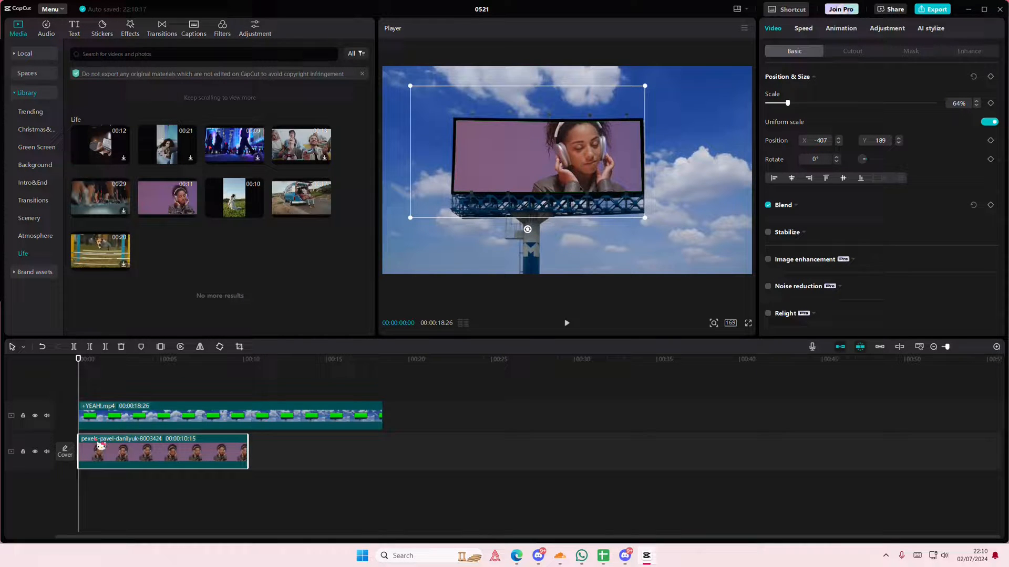
pyautogui.moveTo(162, 450); pyautogui.dragTo(162, 407)
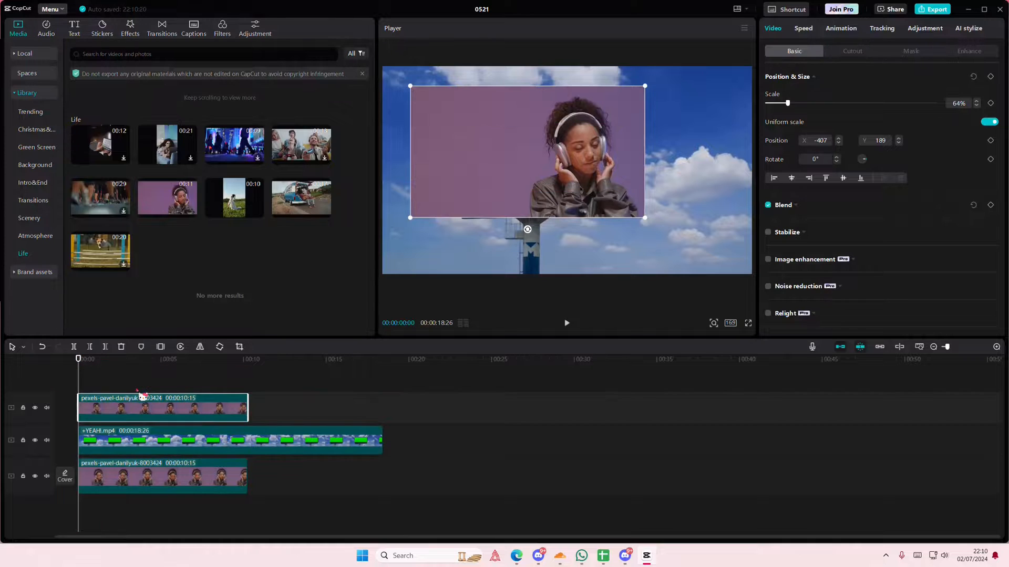
# Step: Auto-cutout the top copy so her head leans out of the billboard, then rewind to the start
pyautogui.click(851, 51)
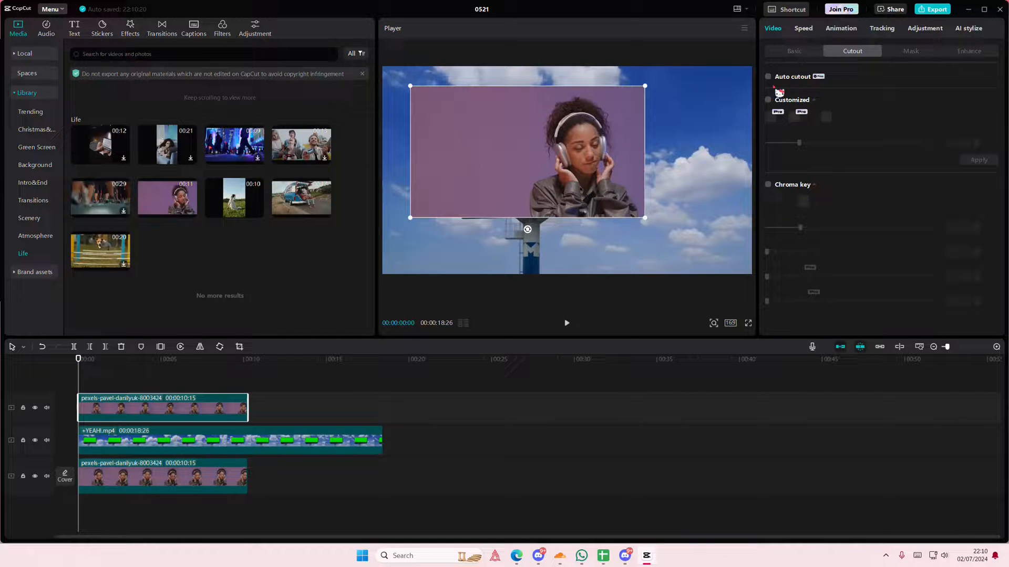
pyautogui.click(768, 76)
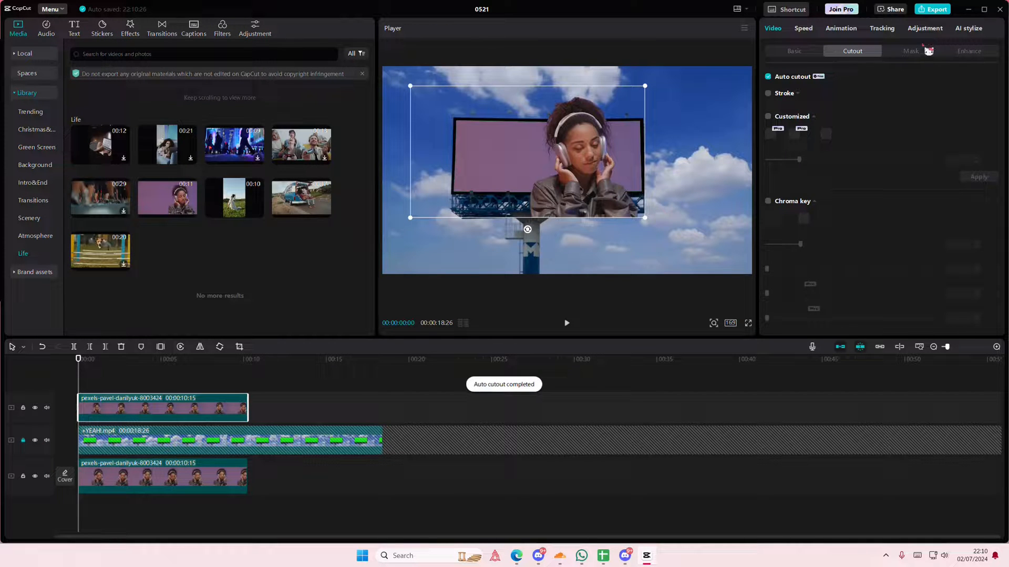
pyautogui.click(911, 51)
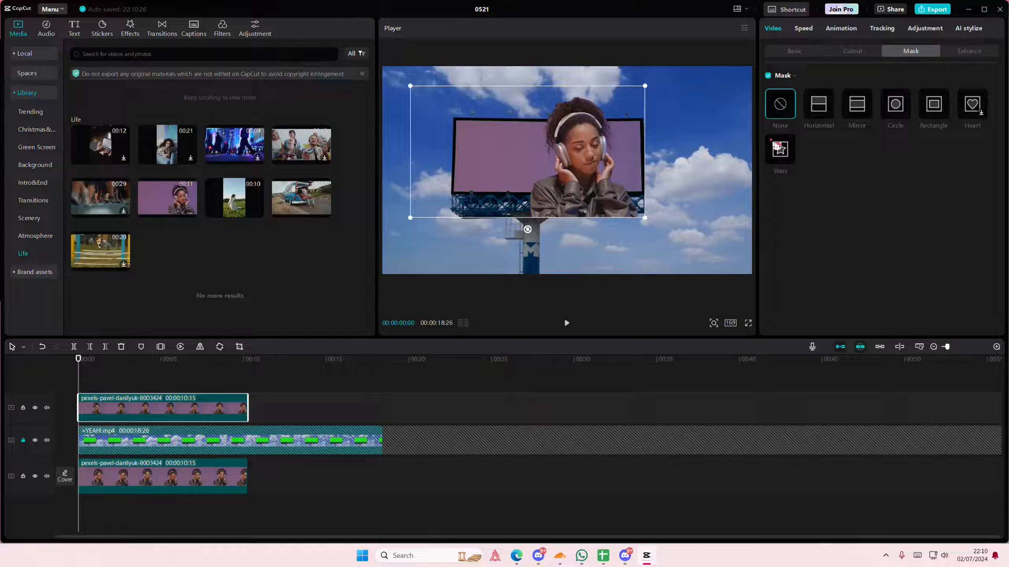
pyautogui.click(818, 103)
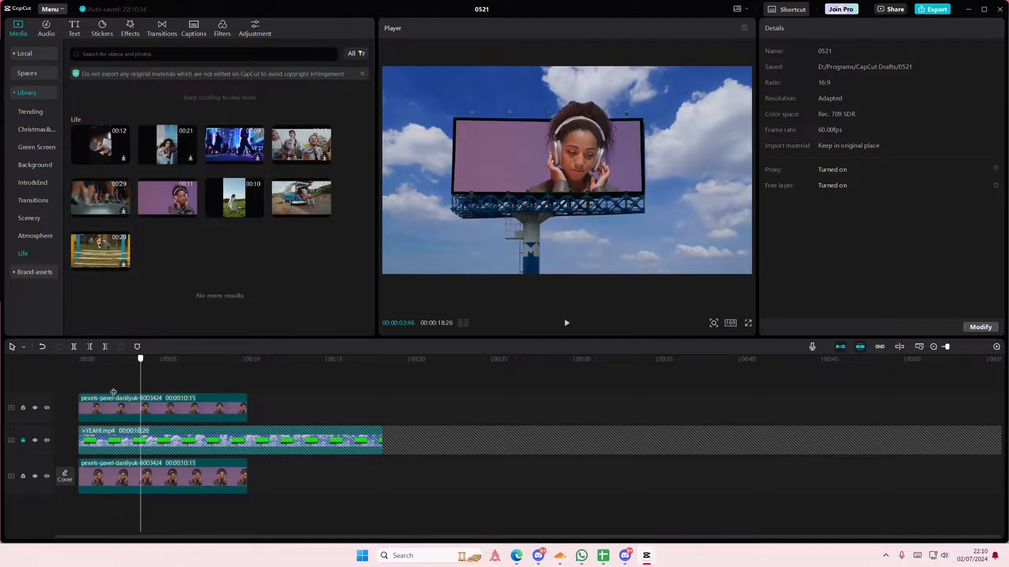
pyautogui.click(78, 359)
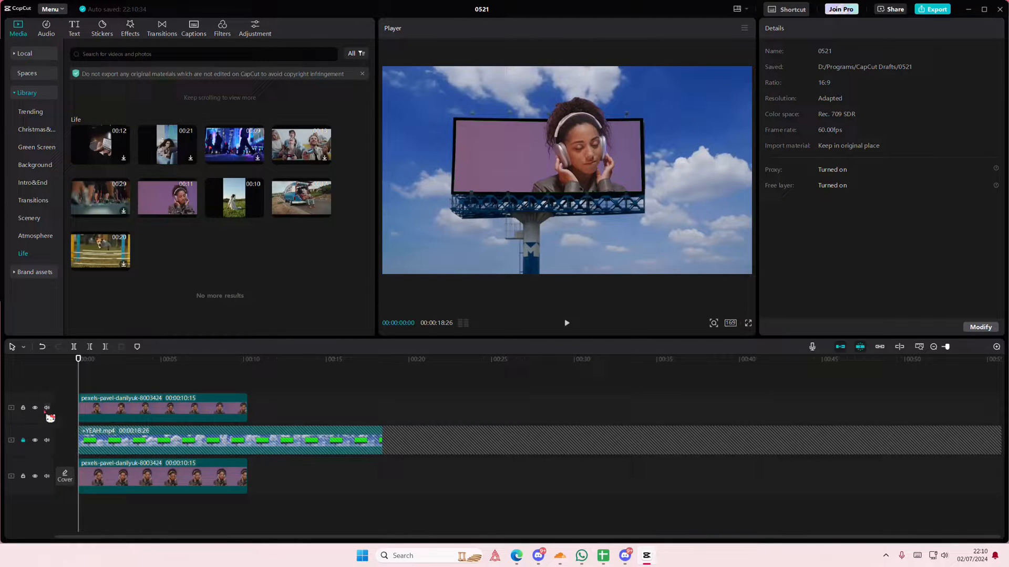